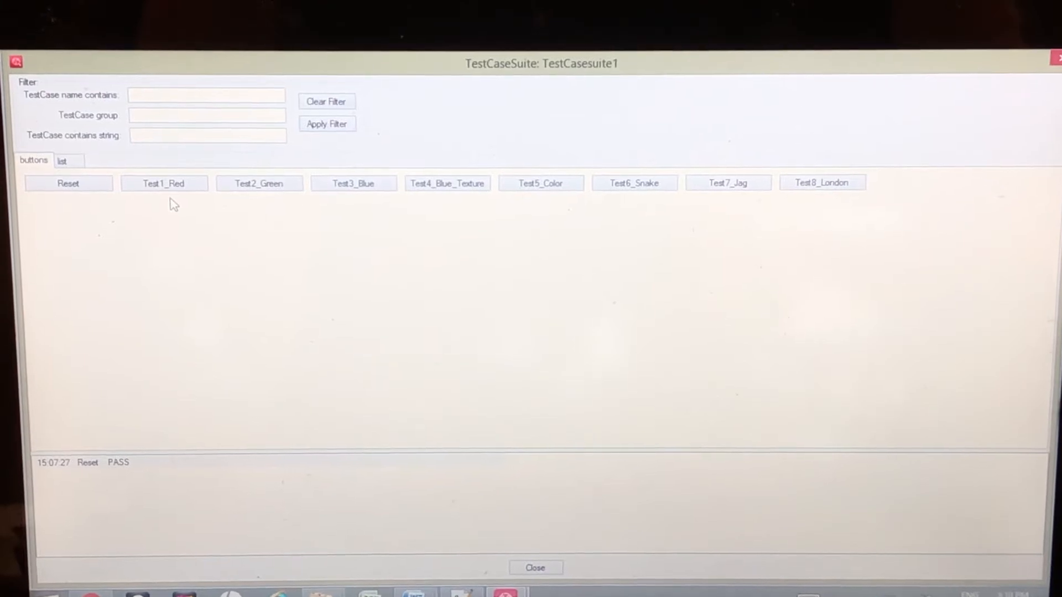
left_click(163, 184)
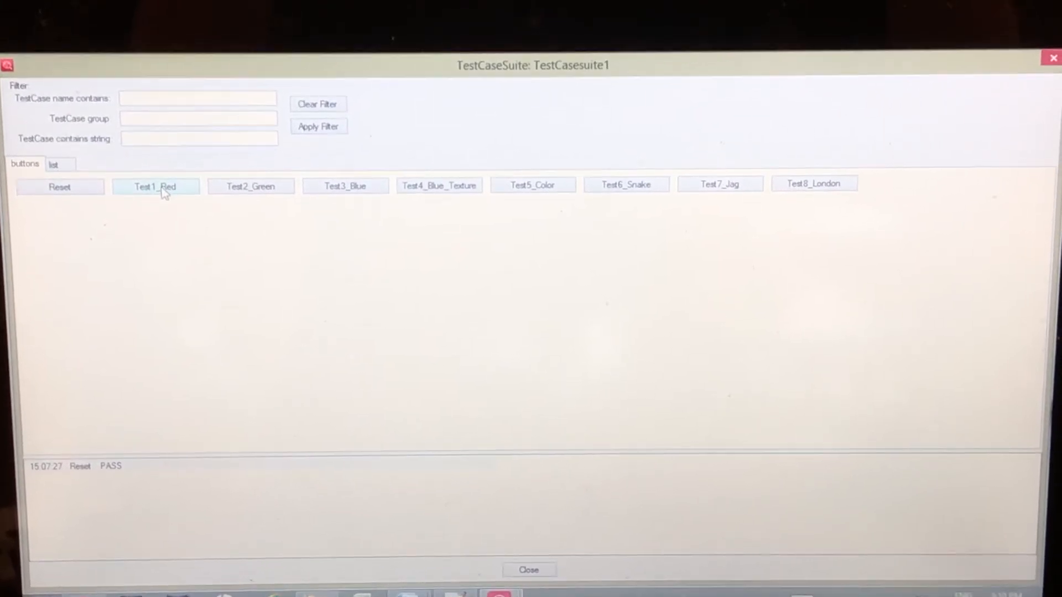